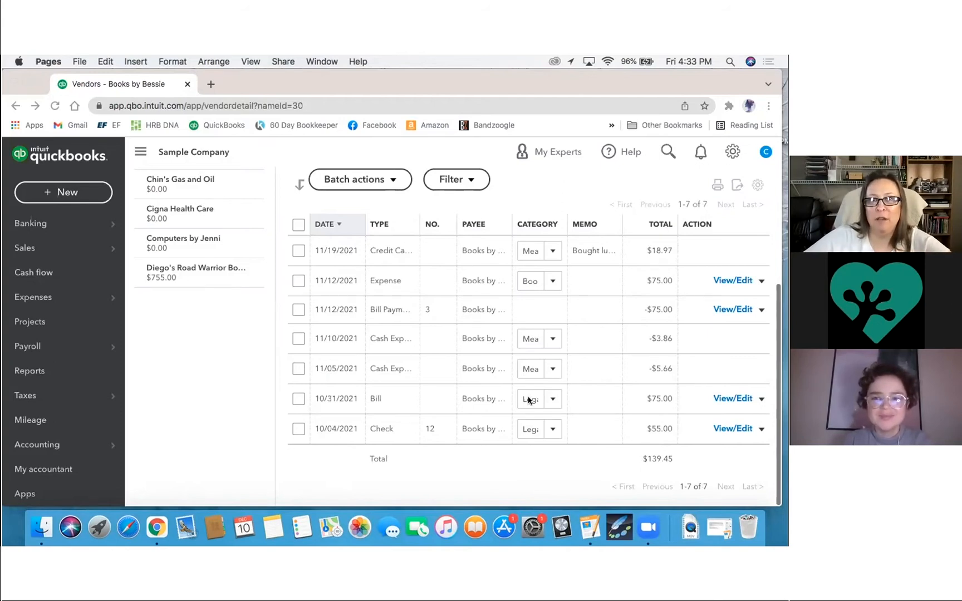
{"action": "mouse_move", "coordinate": [558, 305]}
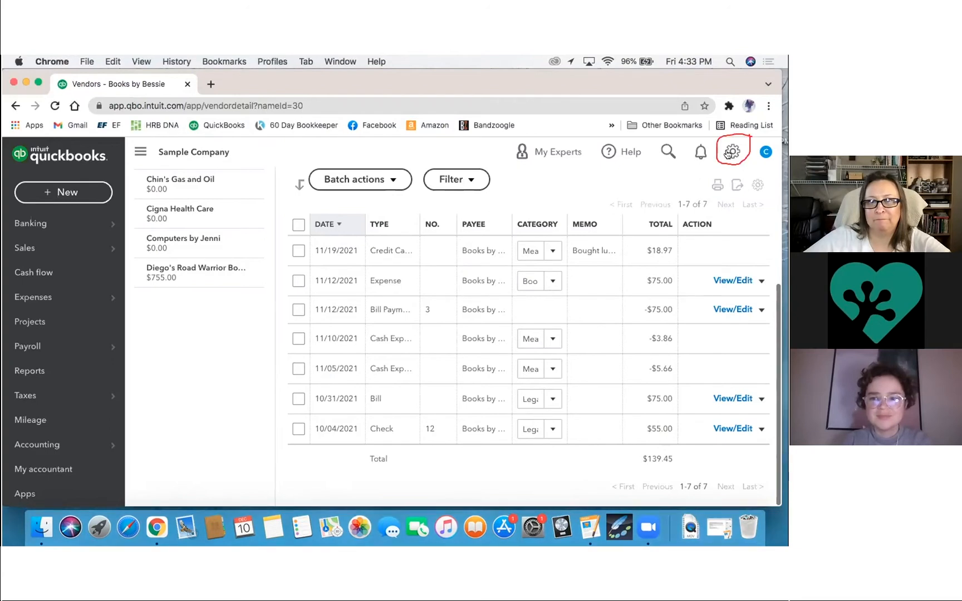
Step: Bring up the company settings, lists and tools menu from the gear icon
{"action": "left_click", "coordinate": [732, 152]}
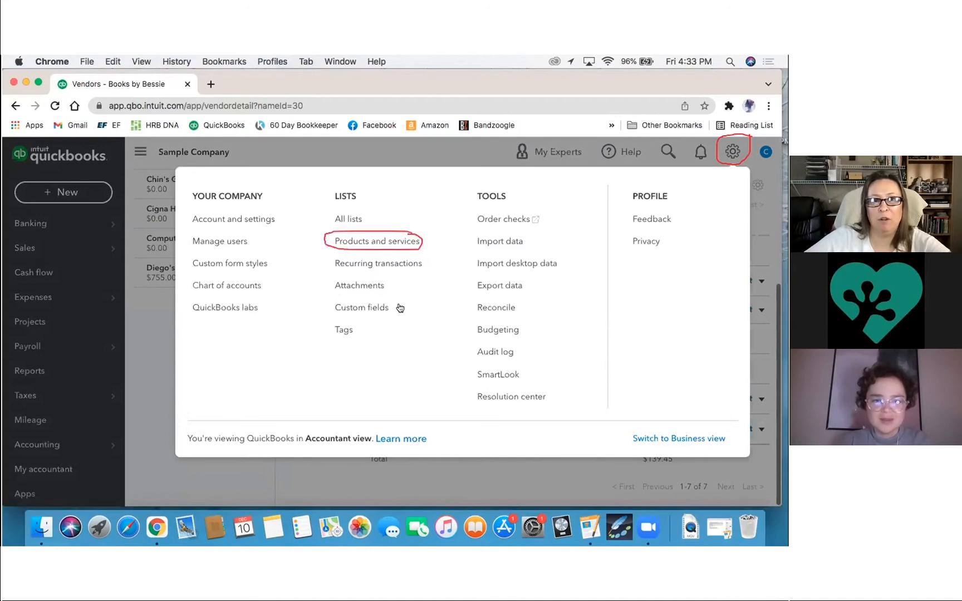
Step: Show the Products and Services item list and browse down through its items
{"action": "left_click", "coordinate": [372, 240]}
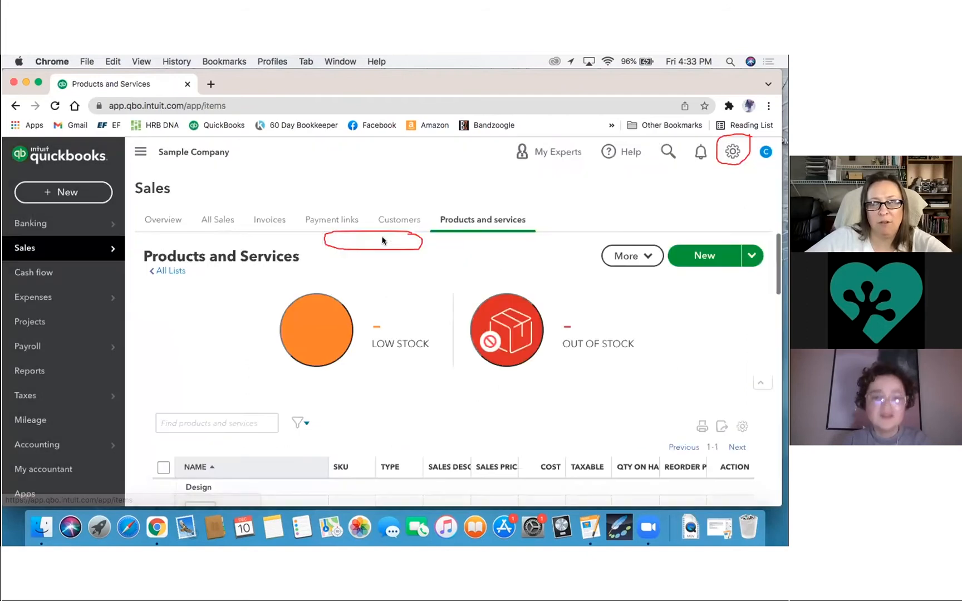
{"action": "scroll", "scroll_direction": "down", "scroll_amount": 3}
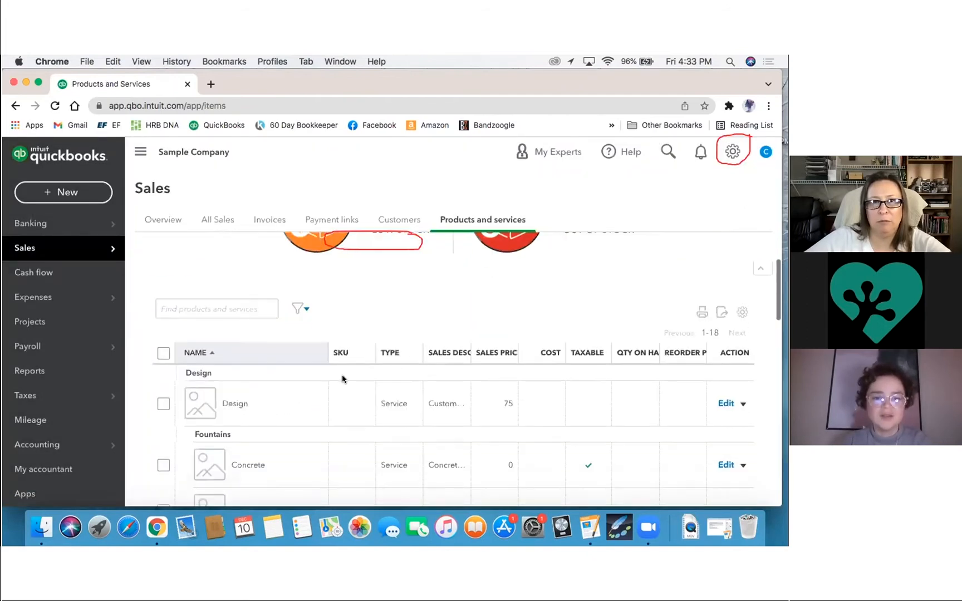
{"action": "scroll", "scroll_direction": "down", "scroll_amount": 3}
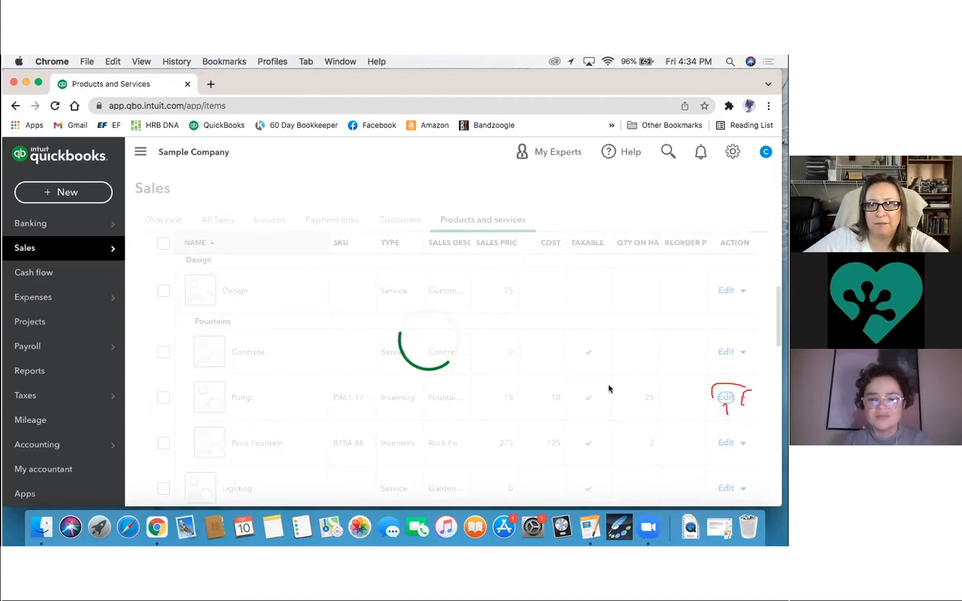
Step: Edit the Pump inventory item and reveal its price, cost and income account fields
{"action": "left_click", "coordinate": [725, 397]}
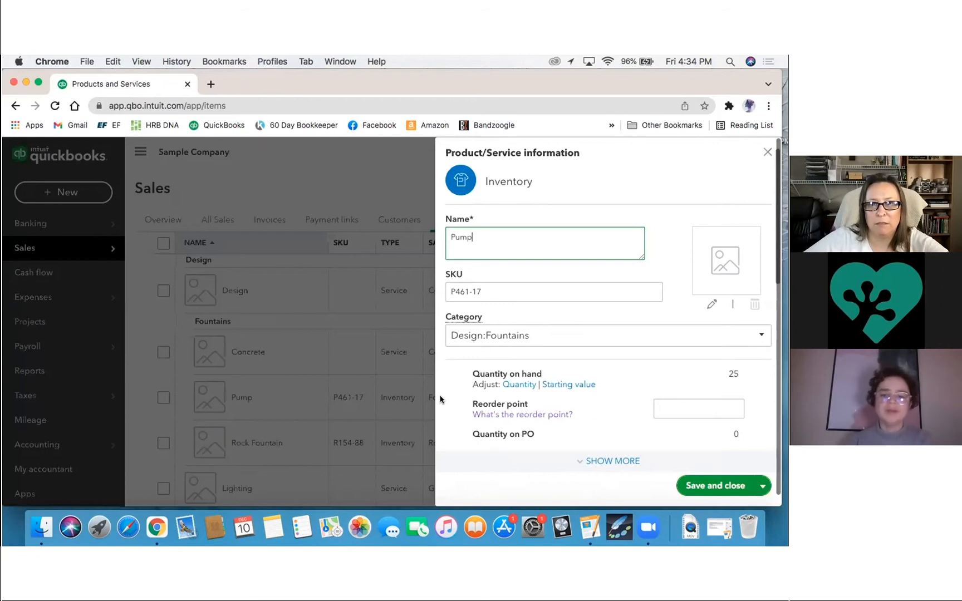
{"action": "scroll", "scroll_direction": "down", "scroll_amount": 3}
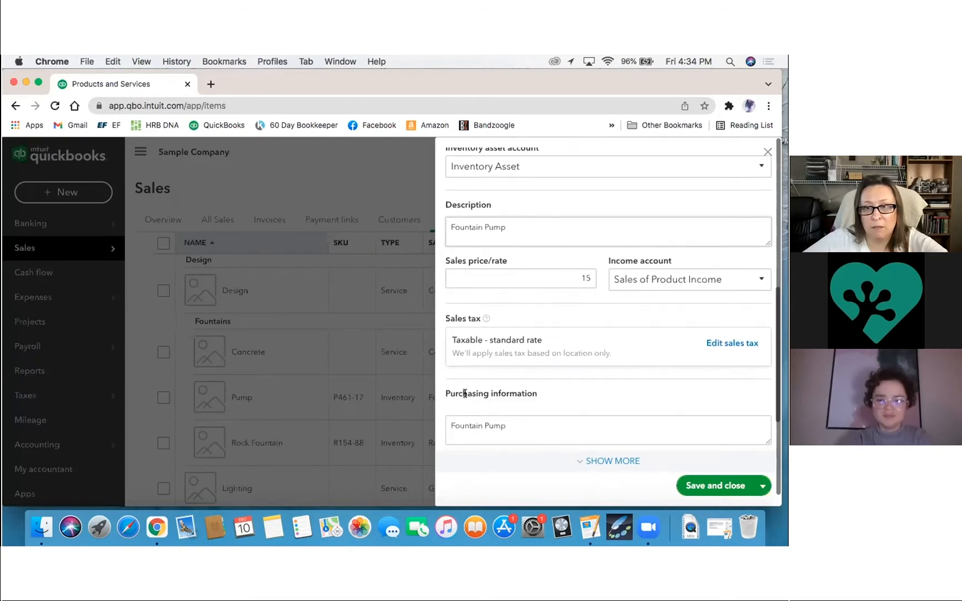
{"action": "scroll", "scroll_direction": "down", "scroll_amount": 3}
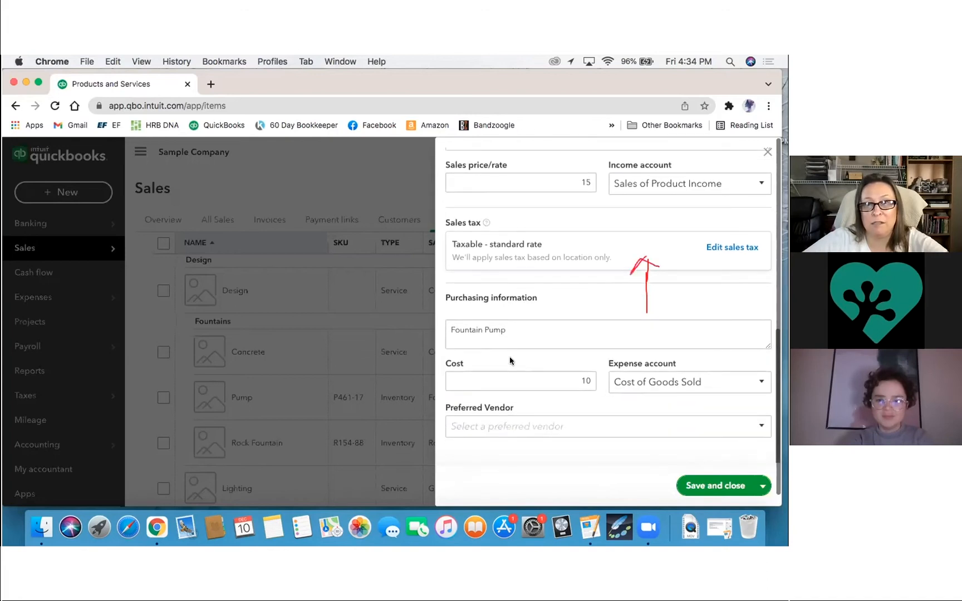
{"action": "mouse_move", "coordinate": [576, 247]}
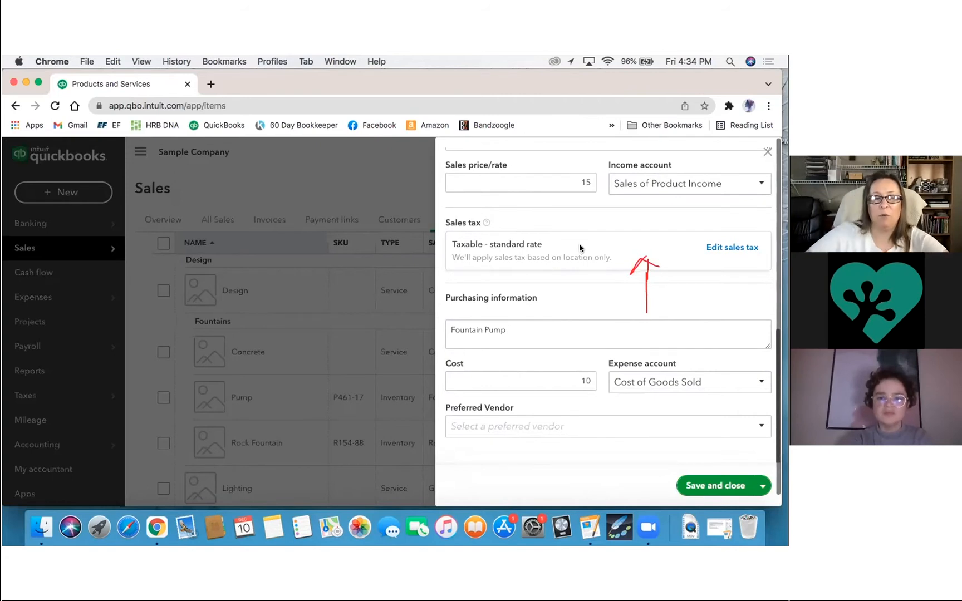
{"action": "mouse_move", "coordinate": [663, 244]}
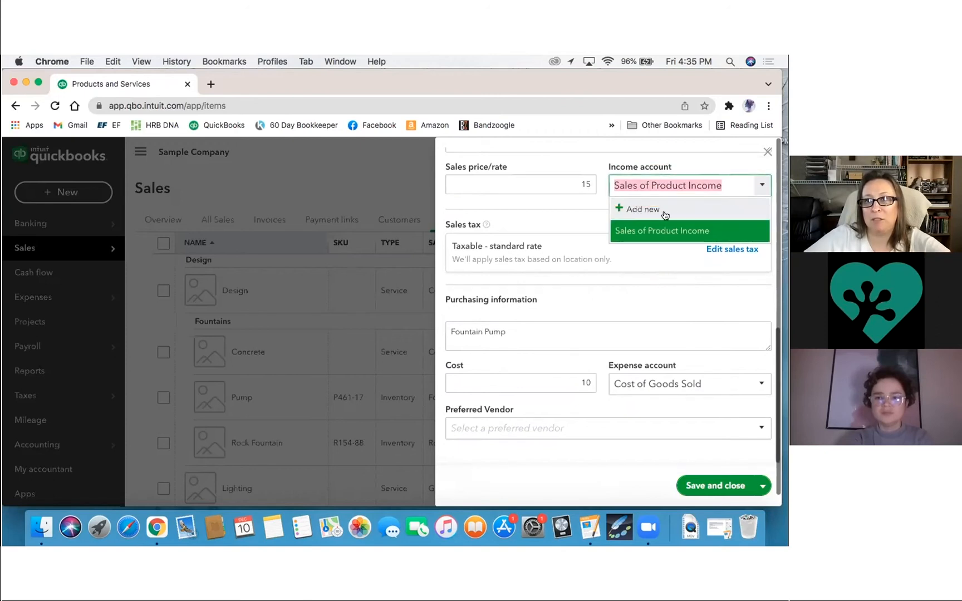
{"action": "mouse_move", "coordinate": [608, 215]}
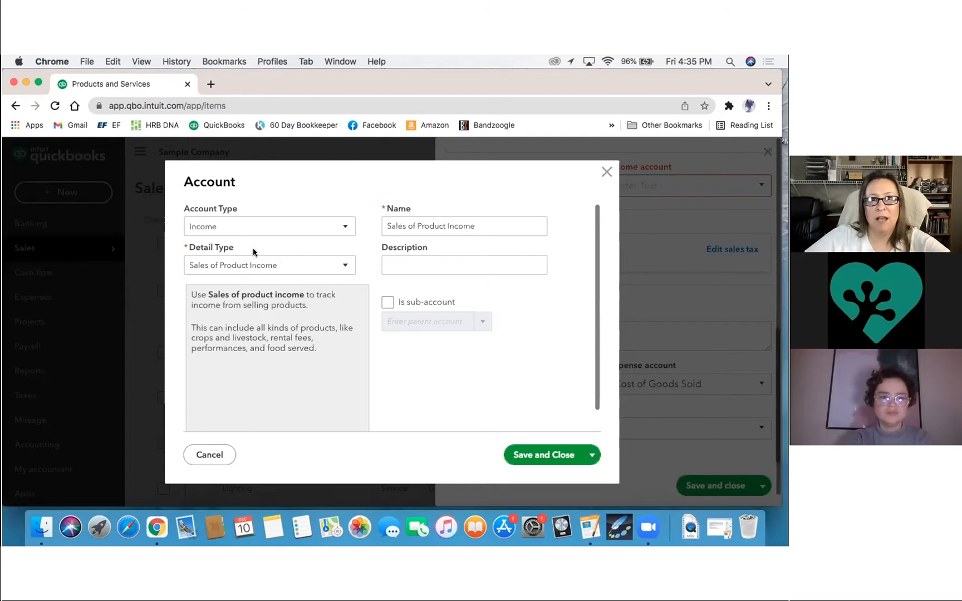
Step: Name the new income account 'Fountain Sales' and save it onto the Pump item
{"action": "left_click", "coordinate": [463, 263]}
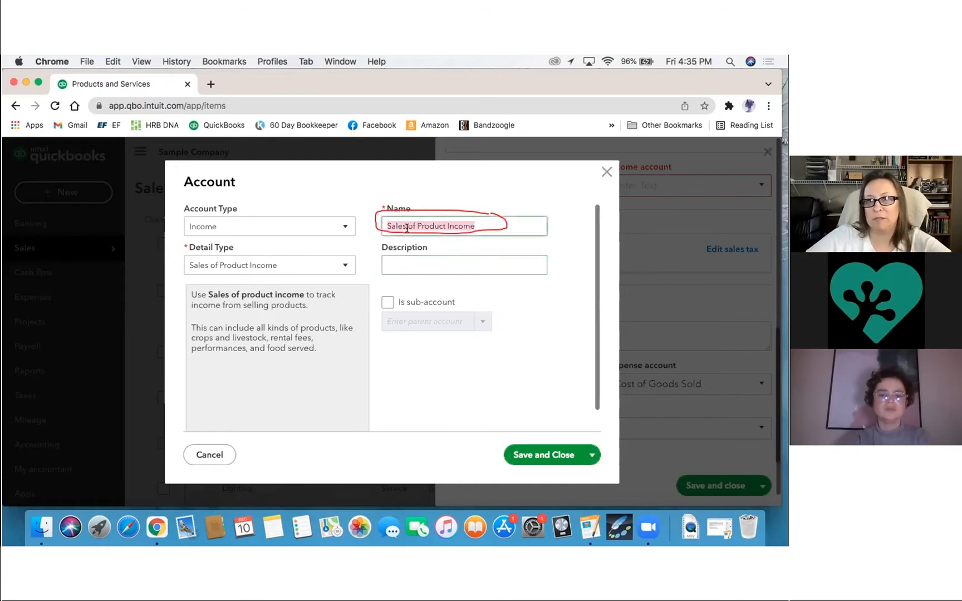
{"action": "type", "text": "Fountain Sales Inc"}
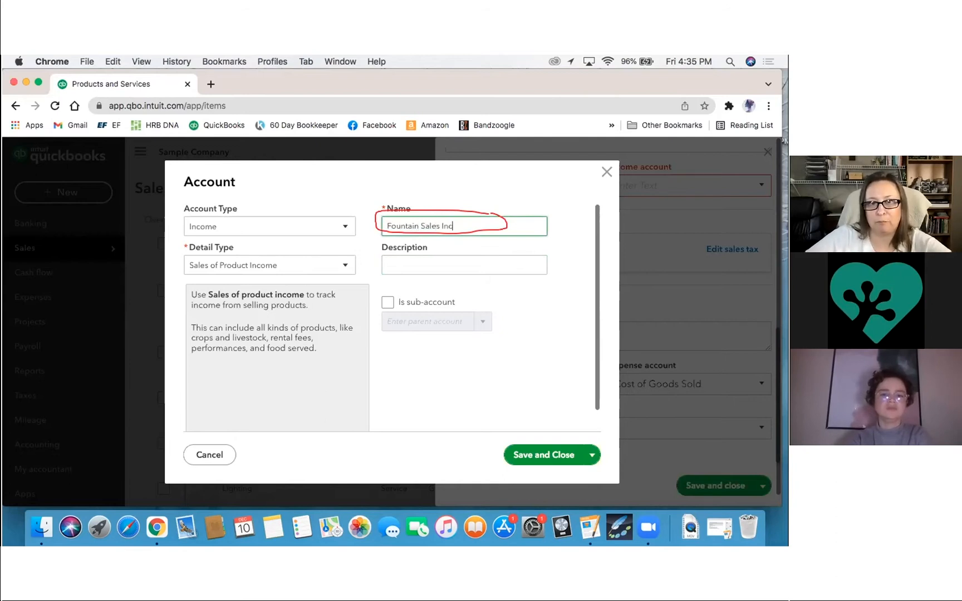
{"action": "key", "text": "Backspace"}
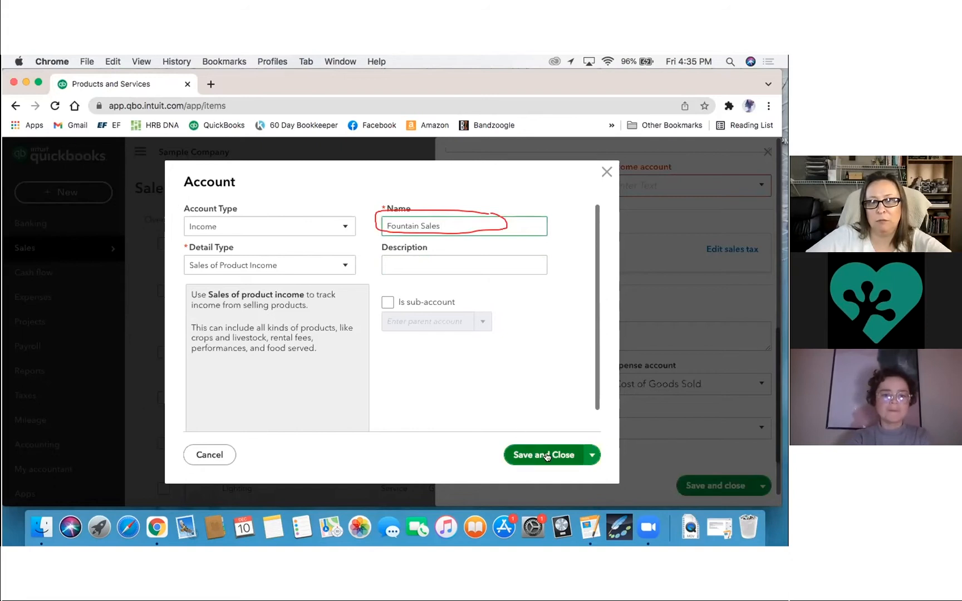
{"action": "left_click", "coordinate": [542, 454]}
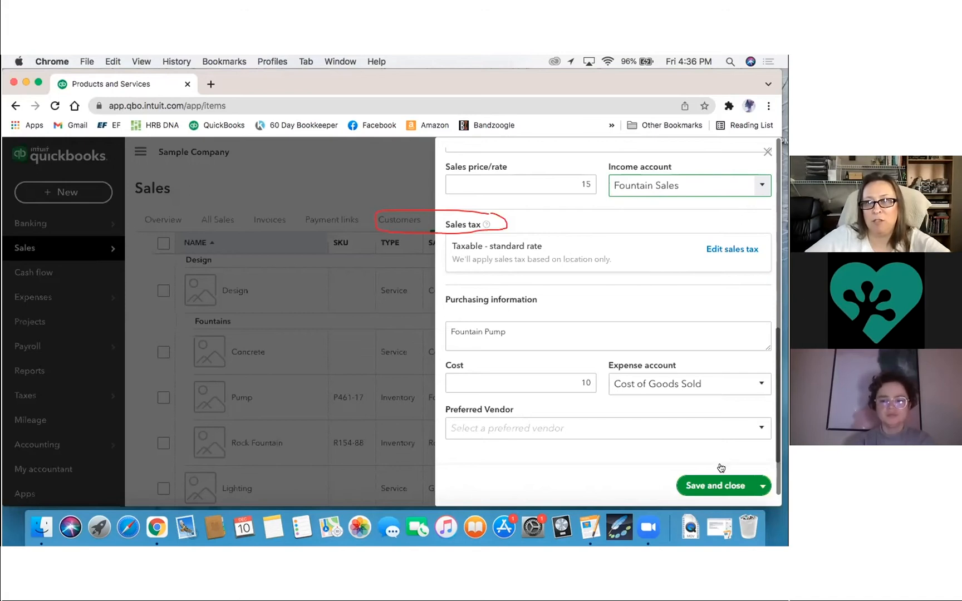
Step: Save the Pump item with its Fountain Sales income account
{"action": "left_click", "coordinate": [717, 485]}
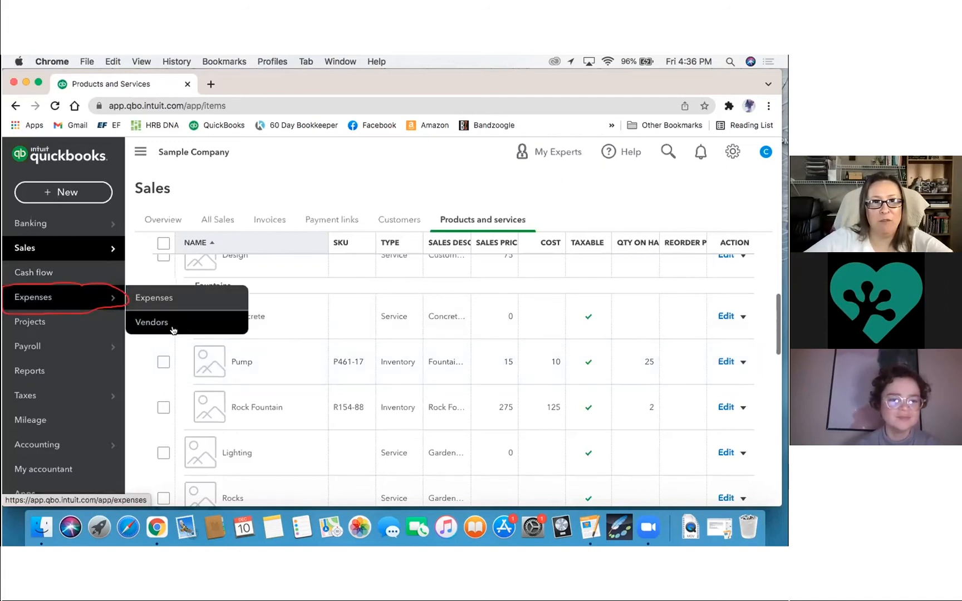
Step: Go to the Vendors list and enter the Books by Bessie vendor record
{"action": "left_click", "coordinate": [151, 321]}
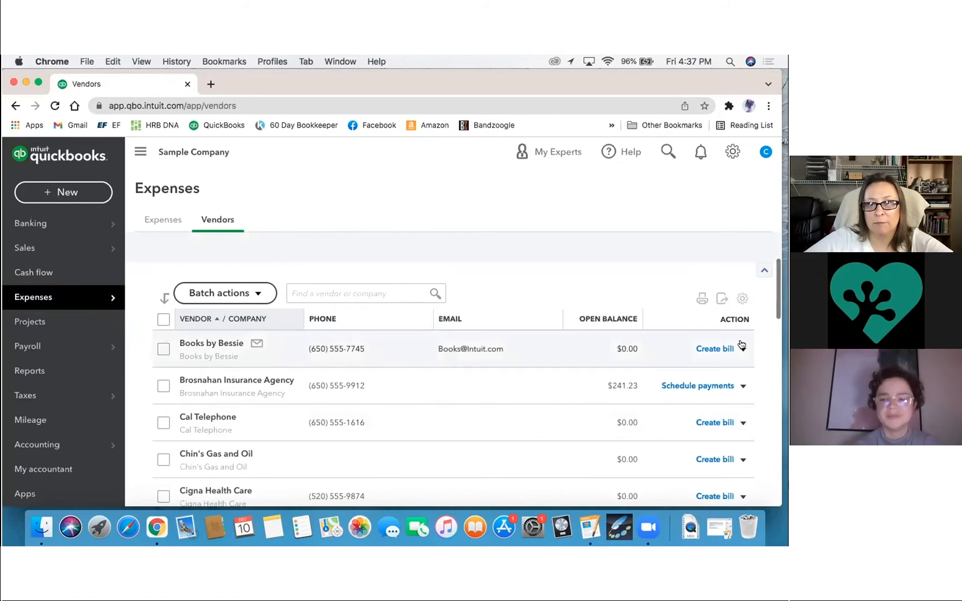
{"action": "left_click", "coordinate": [211, 342]}
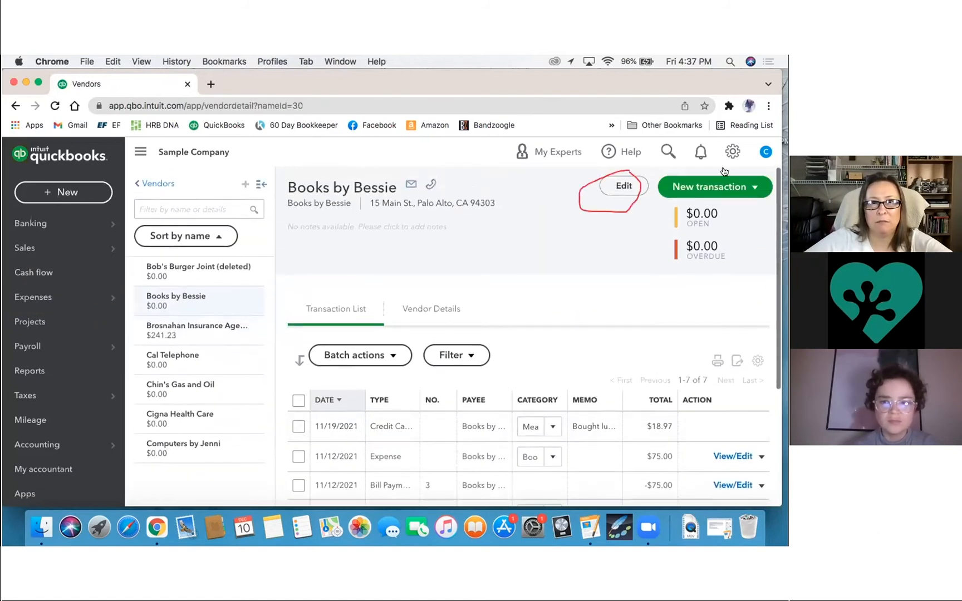
Step: Edit Books by Bessie's vendor information and tick 'Track payments for 1099'
{"action": "left_click", "coordinate": [623, 187]}
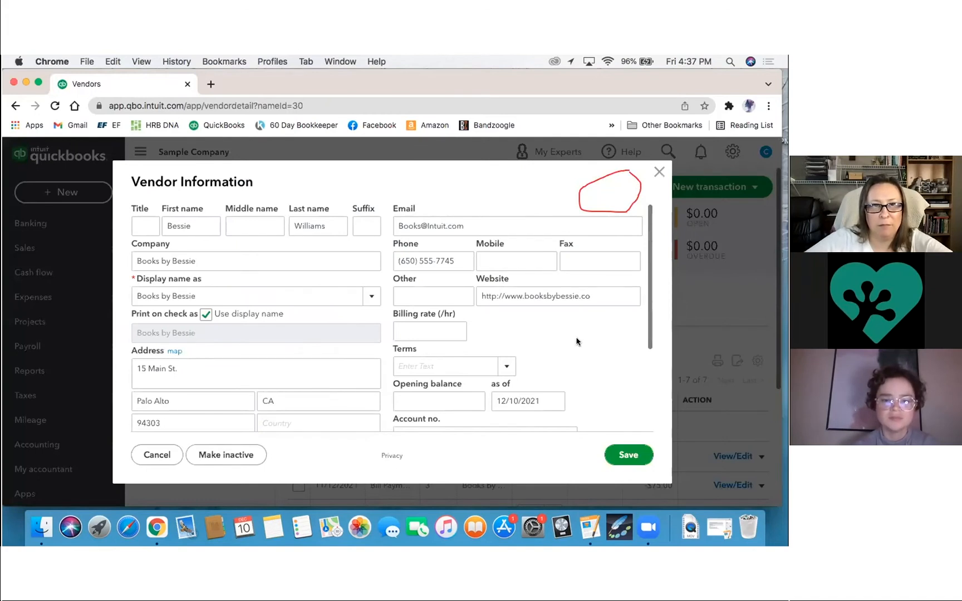
{"action": "scroll", "scroll_direction": "down", "scroll_amount": 3}
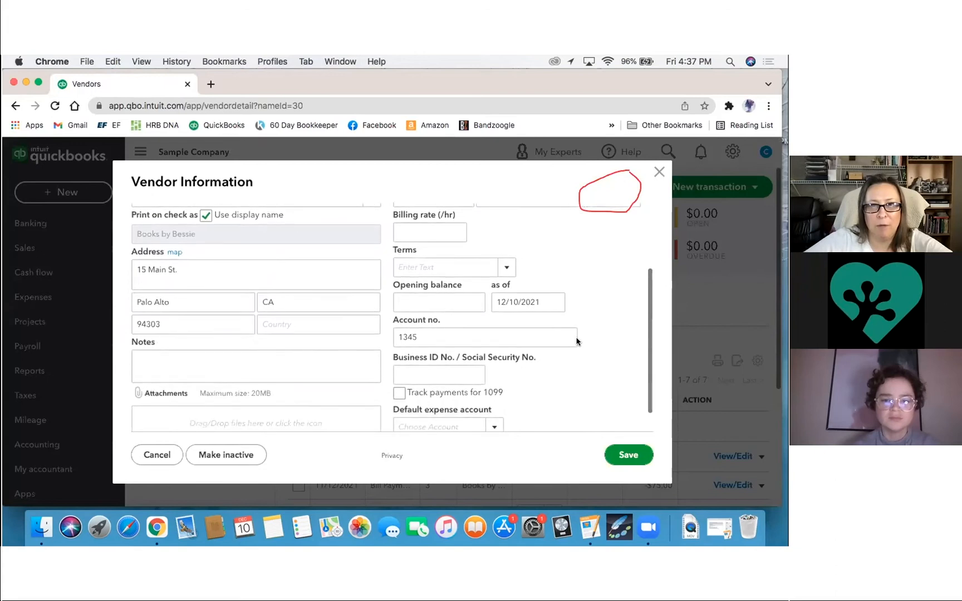
{"action": "scroll", "scroll_direction": "down", "scroll_amount": 3}
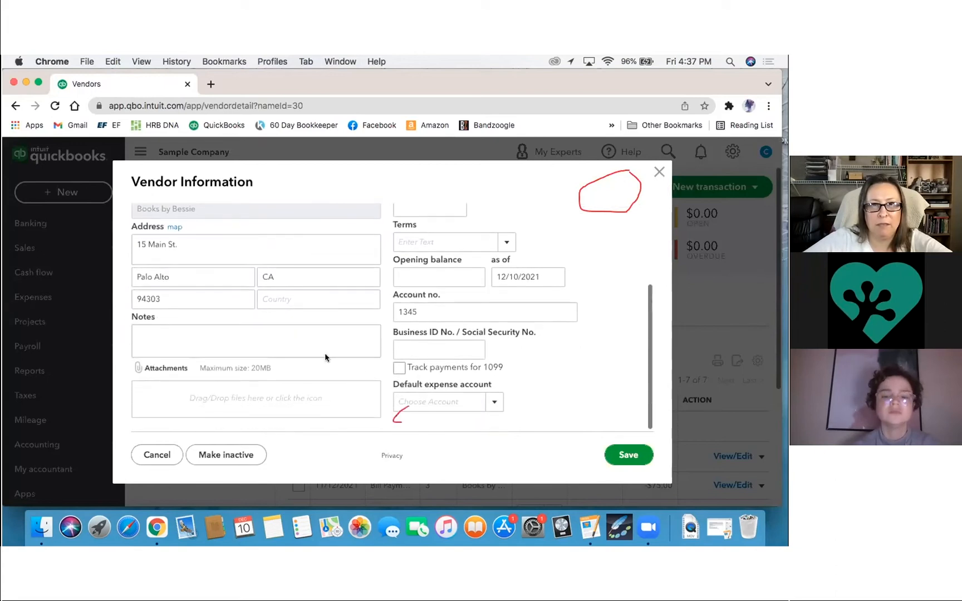
{"action": "left_click", "coordinate": [398, 368]}
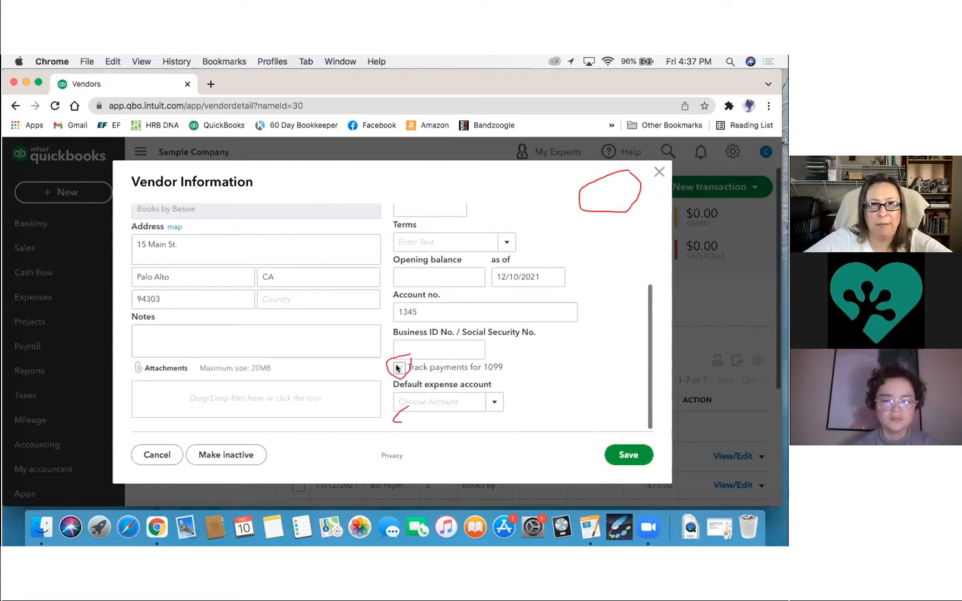
{"action": "left_click", "coordinate": [399, 368]}
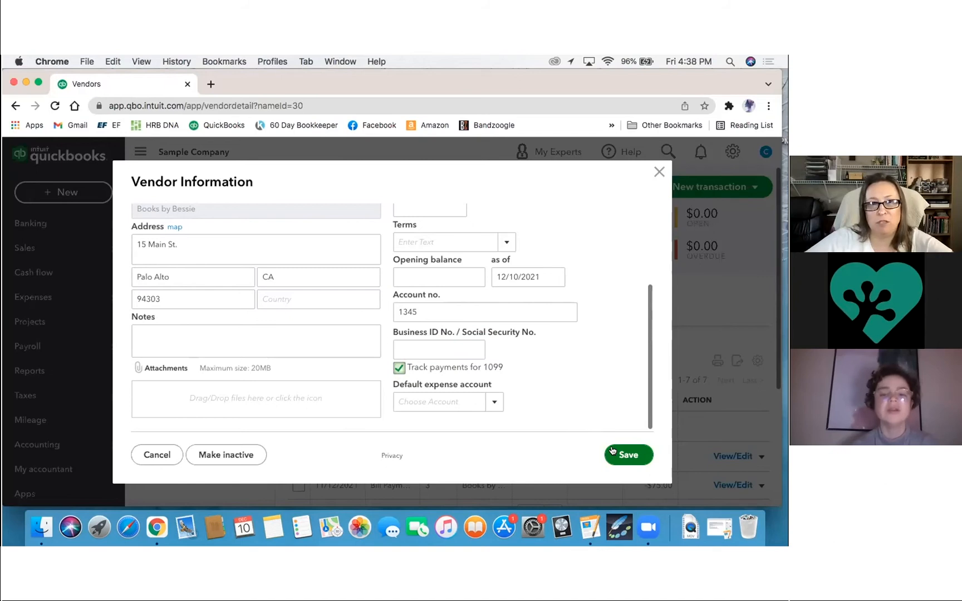
Step: Save Books by Bessie's 1099 tracking and review the vendor's transaction list
{"action": "left_click", "coordinate": [627, 454]}
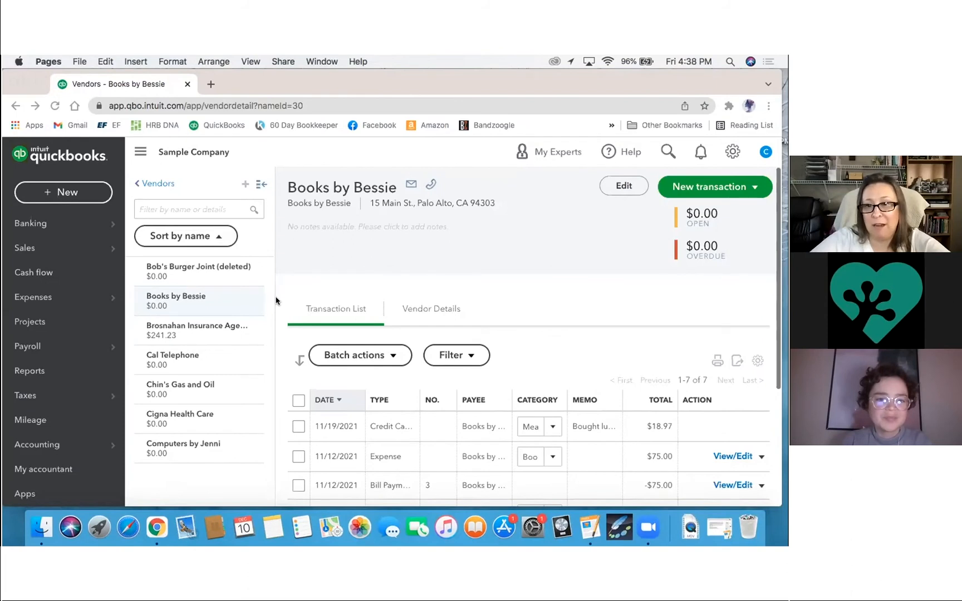
{"action": "scroll", "scroll_direction": "down", "scroll_amount": 3}
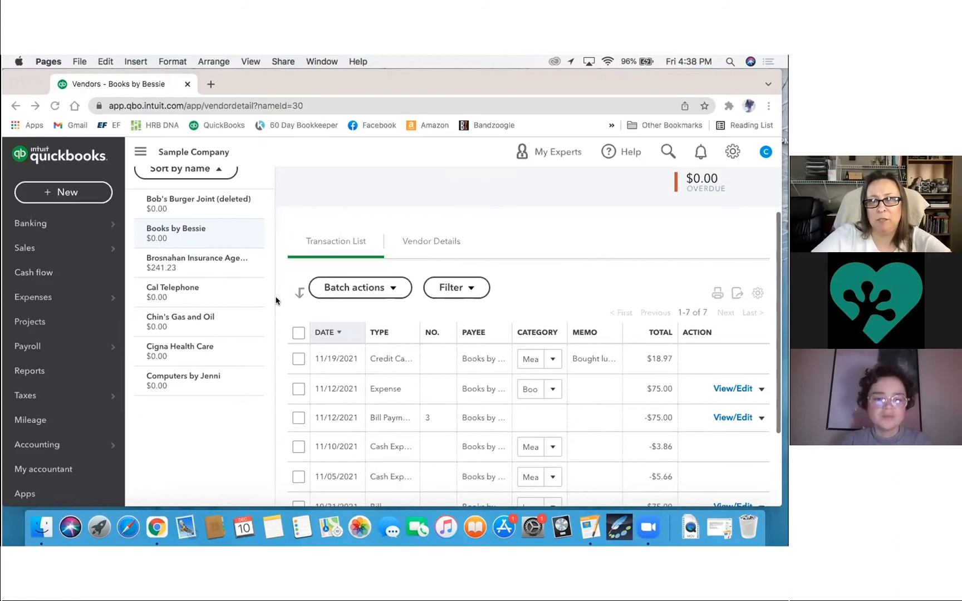
{"action": "scroll", "scroll_direction": "down", "scroll_amount": 3}
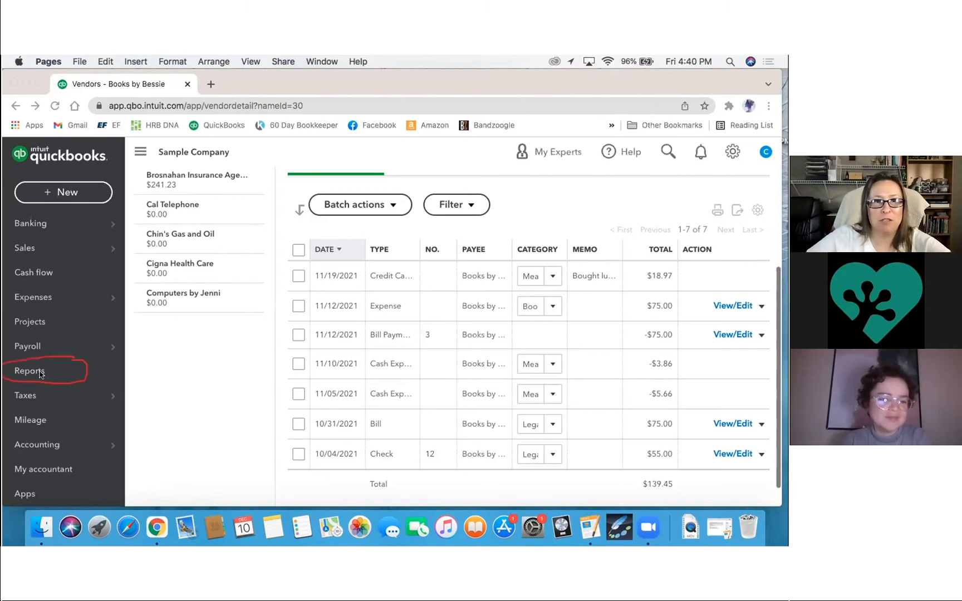
Step: Show the Reports page with favourites and the standard Business overview reports
{"action": "left_click", "coordinate": [28, 371]}
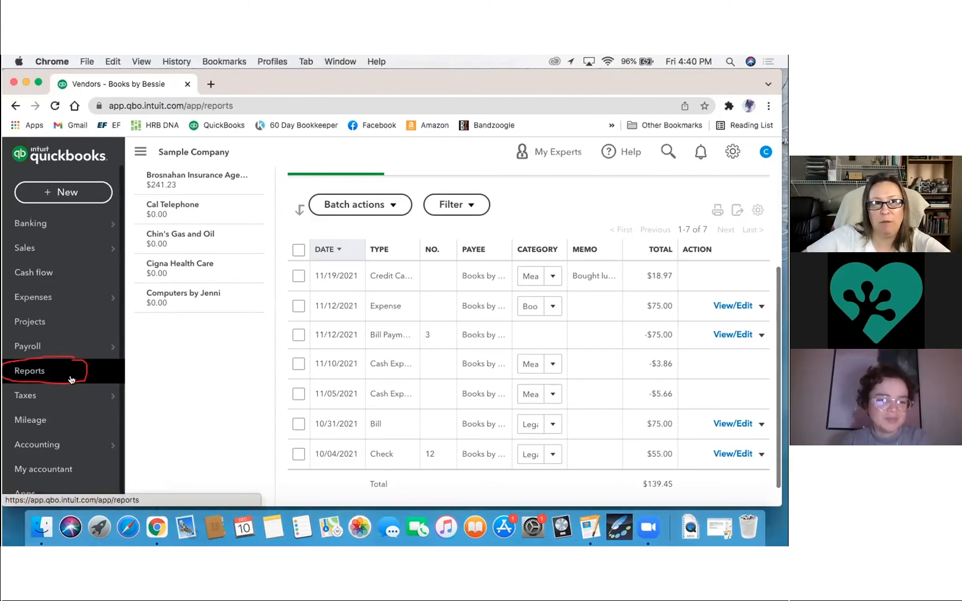
{"action": "left_click", "coordinate": [29, 370]}
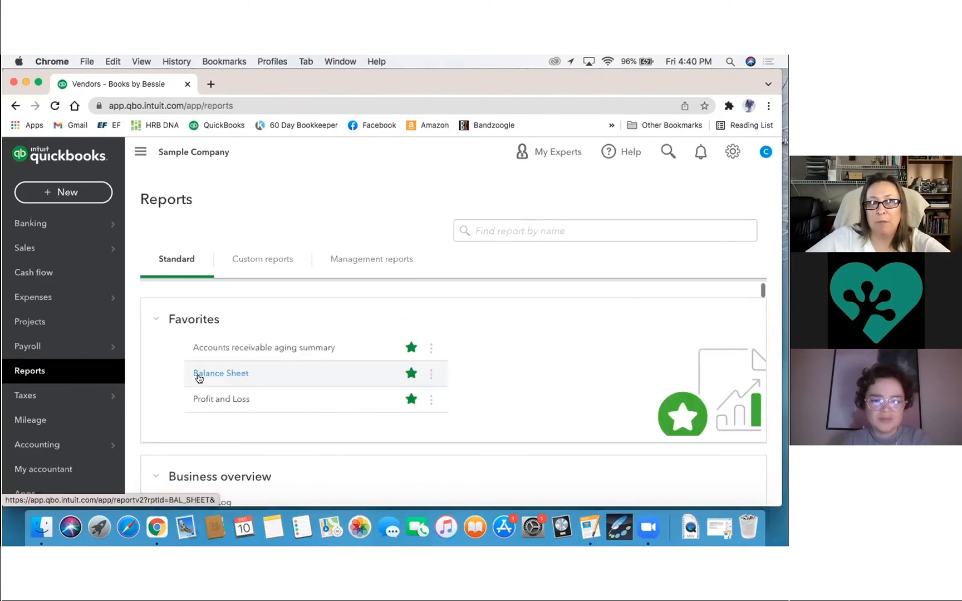
{"action": "mouse_move", "coordinate": [131, 382]}
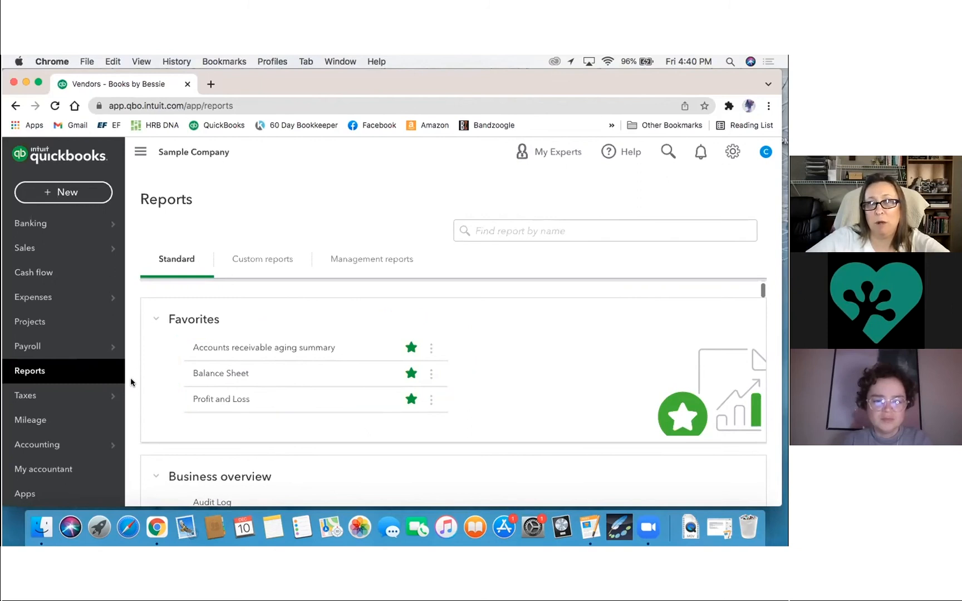
{"action": "scroll", "scroll_direction": "down", "scroll_amount": 3}
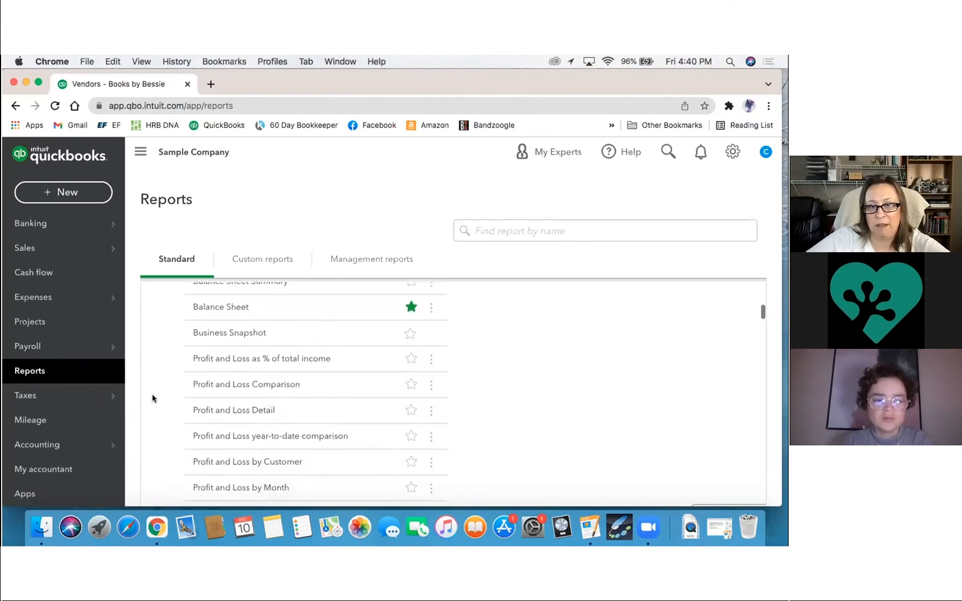
{"action": "scroll", "scroll_direction": "down", "scroll_amount": 3}
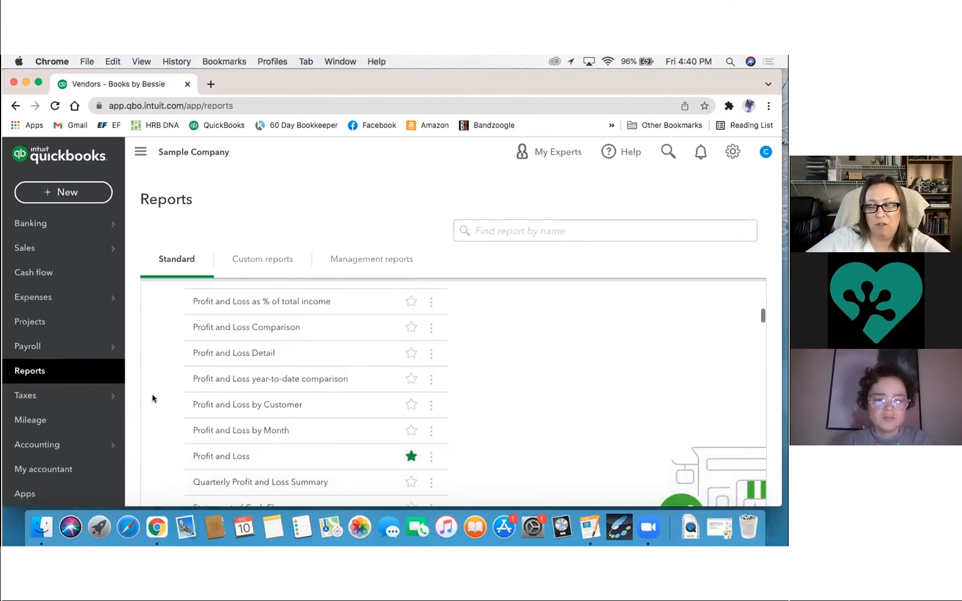
{"action": "scroll", "scroll_direction": "down", "scroll_amount": 3}
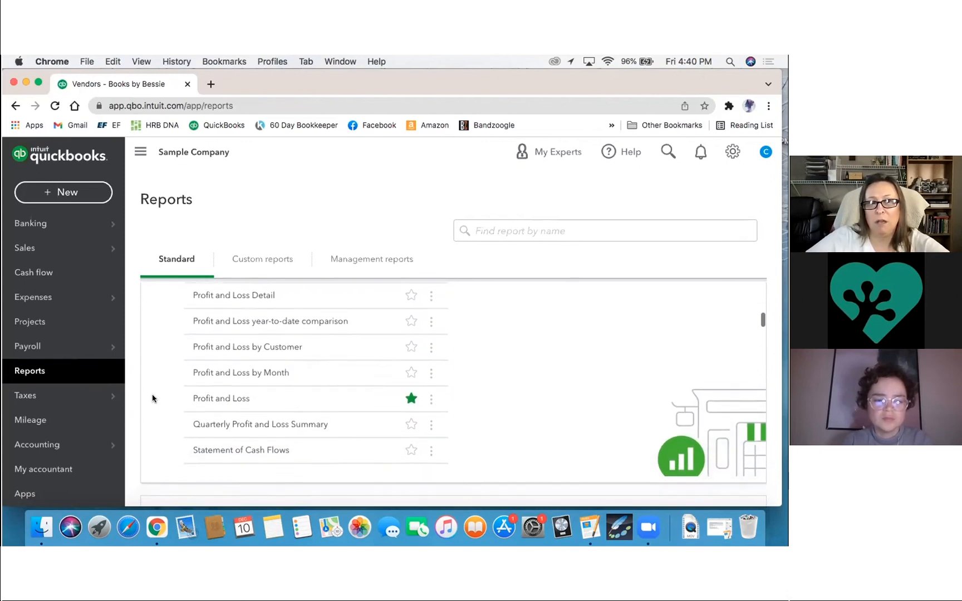
{"action": "scroll", "scroll_direction": "down", "scroll_amount": 3}
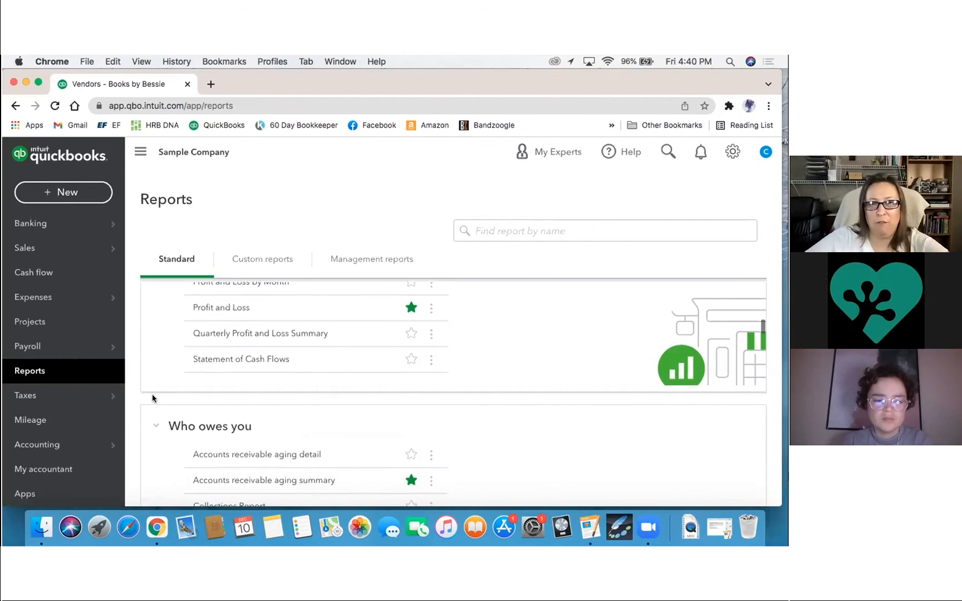
{"action": "scroll", "scroll_direction": "down", "scroll_amount": 3}
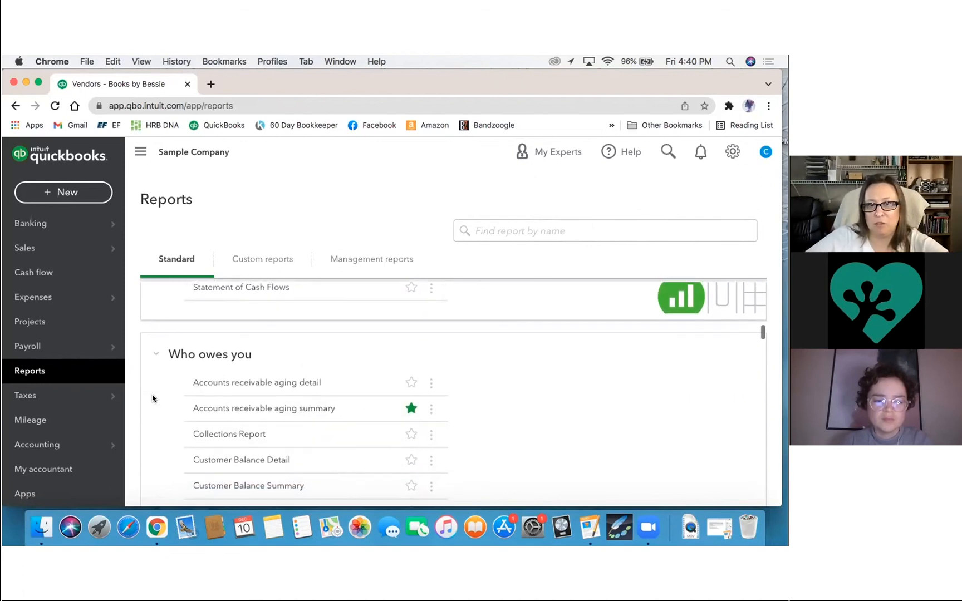
{"action": "scroll", "scroll_direction": "down", "scroll_amount": 3}
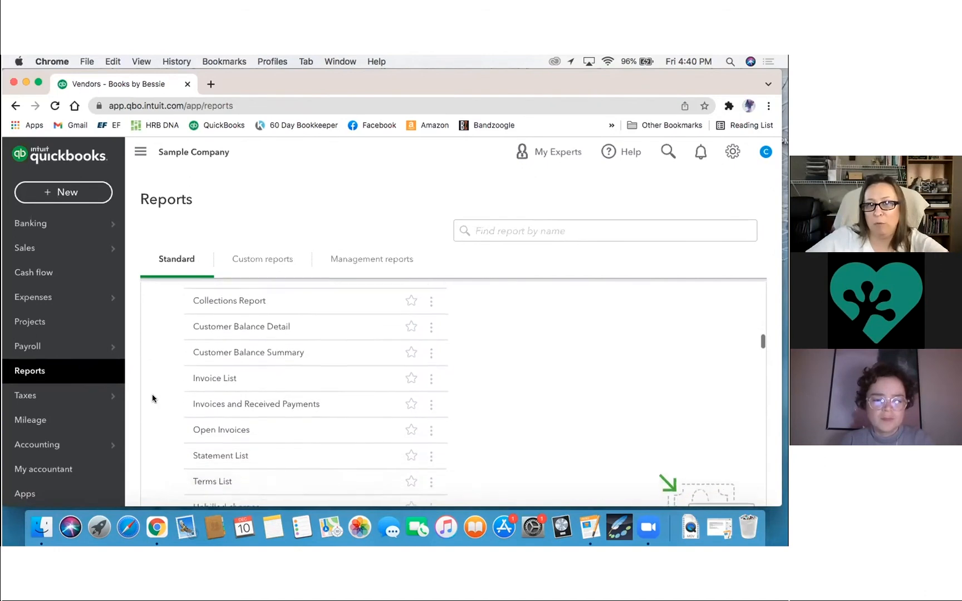
{"action": "scroll", "scroll_direction": "down", "scroll_amount": 3}
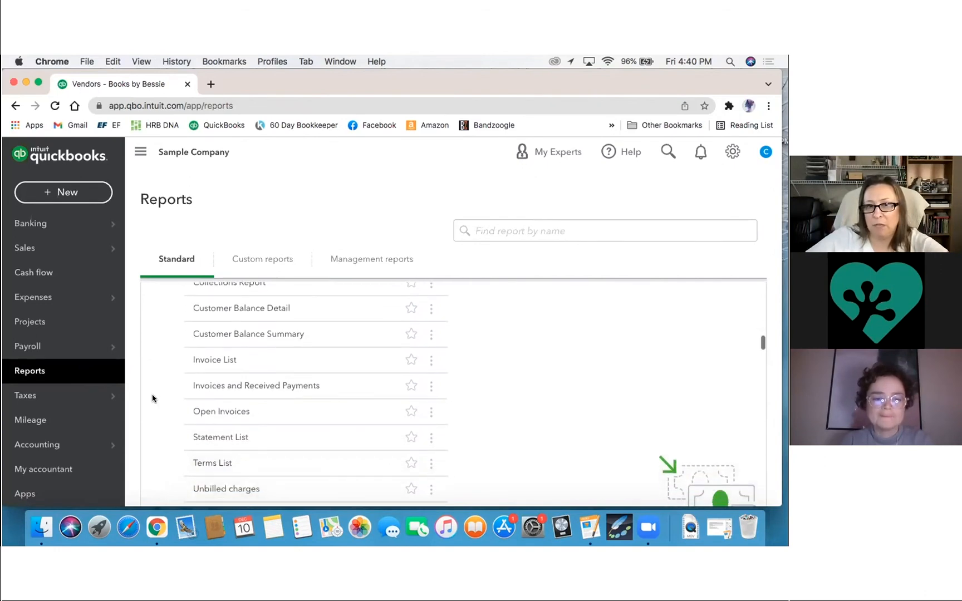
{"action": "scroll", "scroll_direction": "down", "scroll_amount": 3}
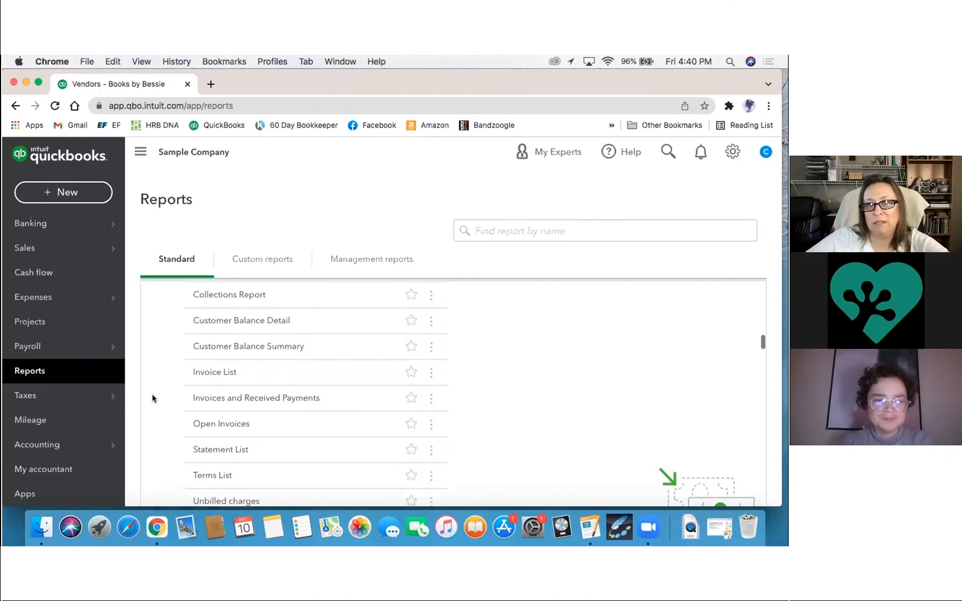
{"action": "scroll", "scroll_direction": "down", "scroll_amount": 3}
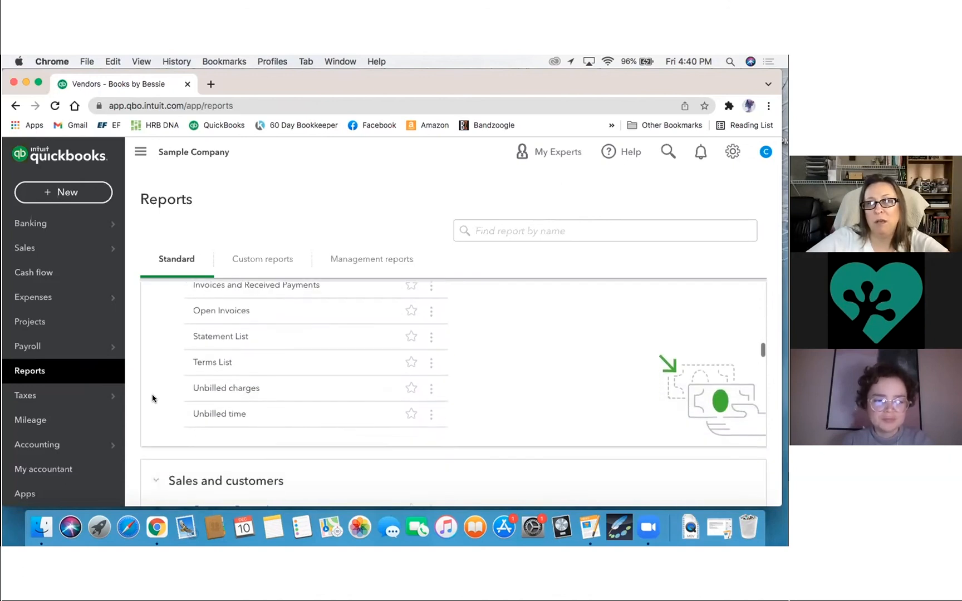
{"action": "scroll", "scroll_direction": "down", "scroll_amount": 3}
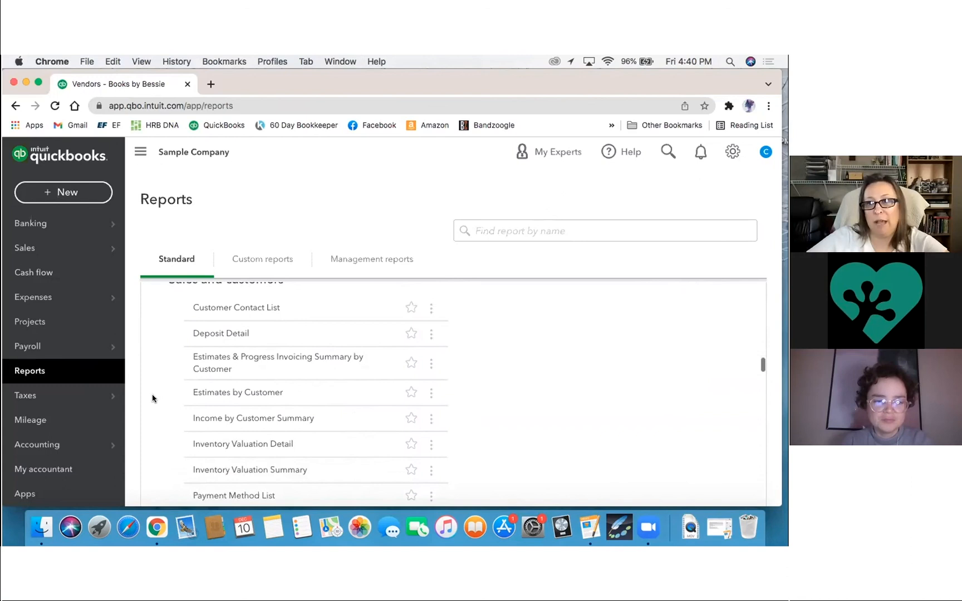
{"action": "scroll", "scroll_direction": "down", "scroll_amount": 3}
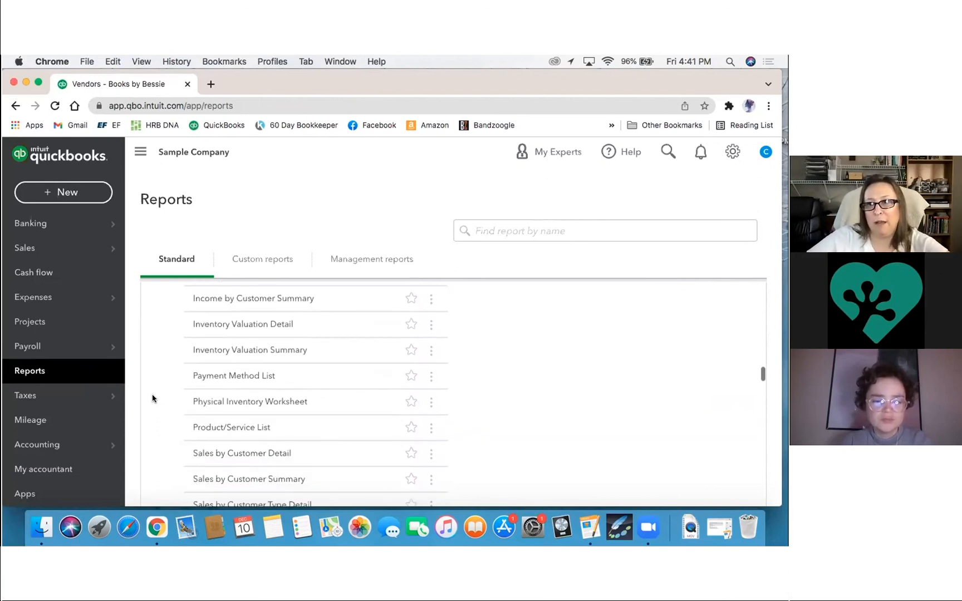
{"action": "scroll", "scroll_direction": "down", "scroll_amount": 3}
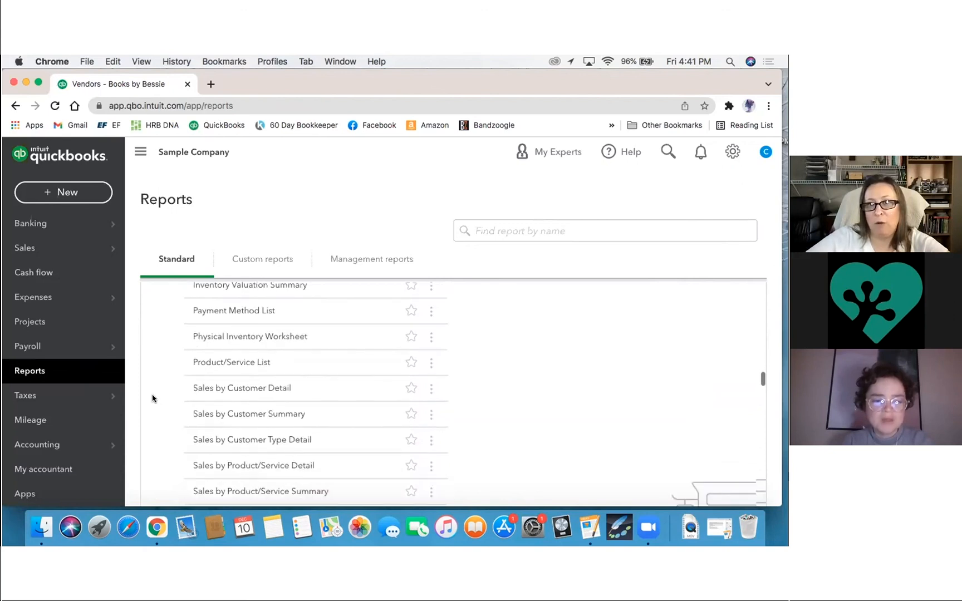
{"action": "scroll", "scroll_direction": "down", "scroll_amount": 3}
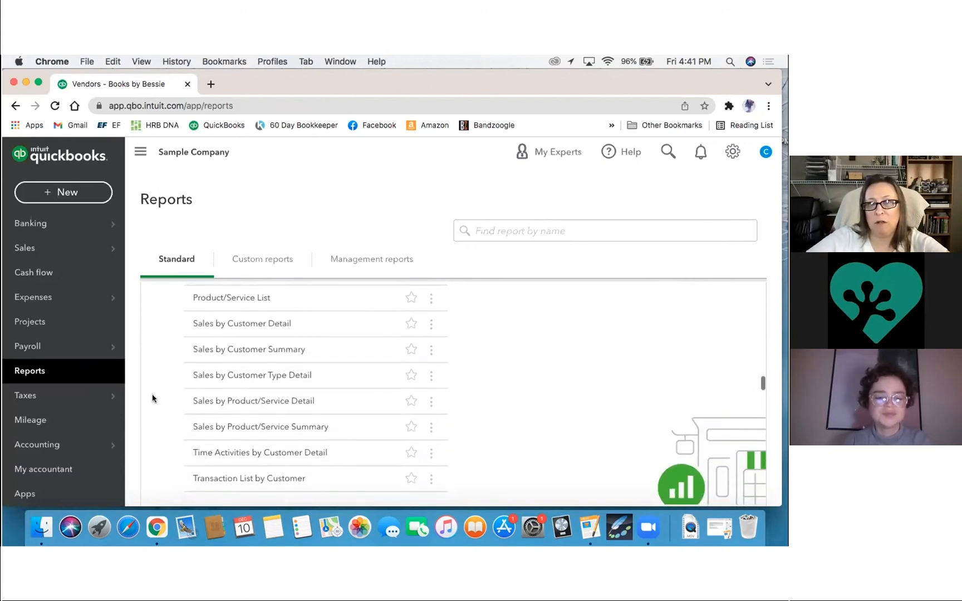